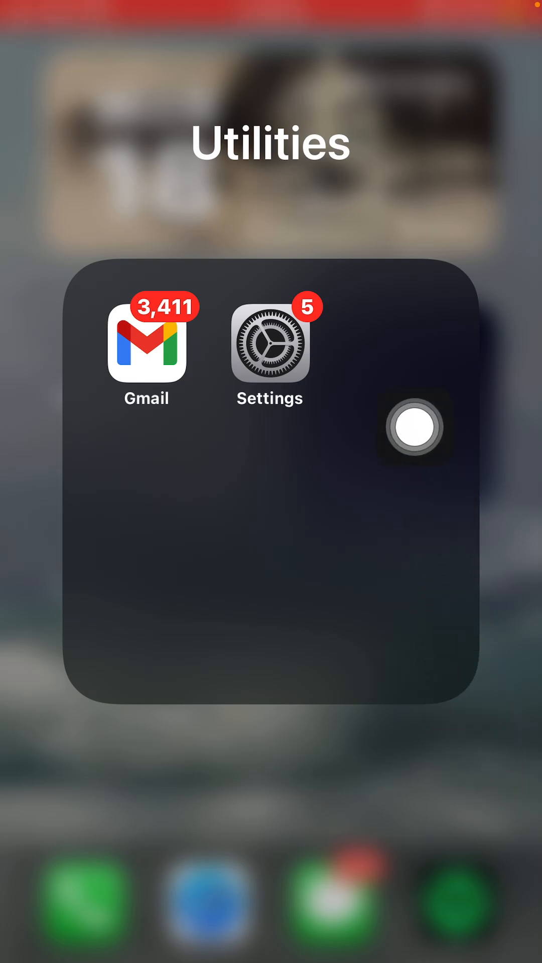
Step: Launch Settings from the Utilities folder and scroll the list down to Messages
{"action": "left_click", "coordinate": [269, 353]}
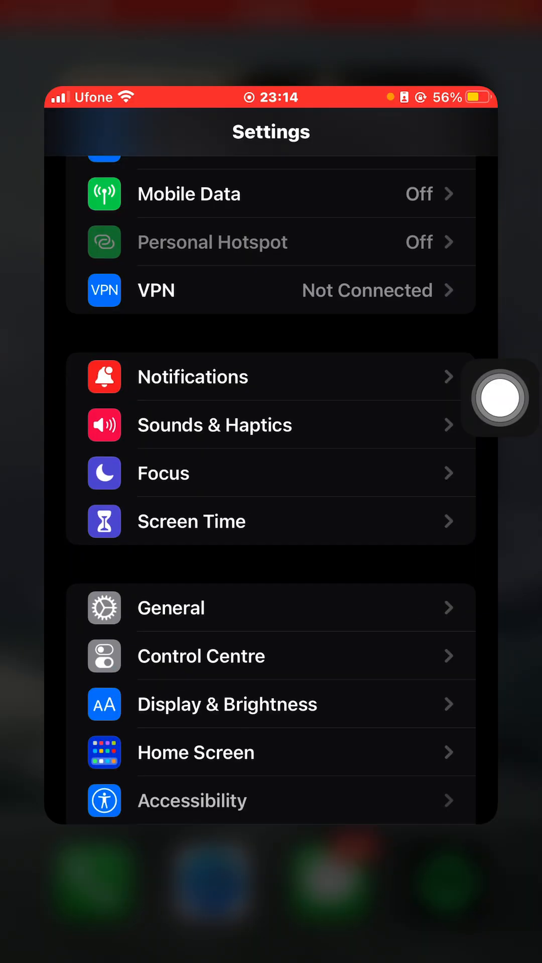
{"action": "scroll", "scroll_direction": "down", "scroll_amount": 3}
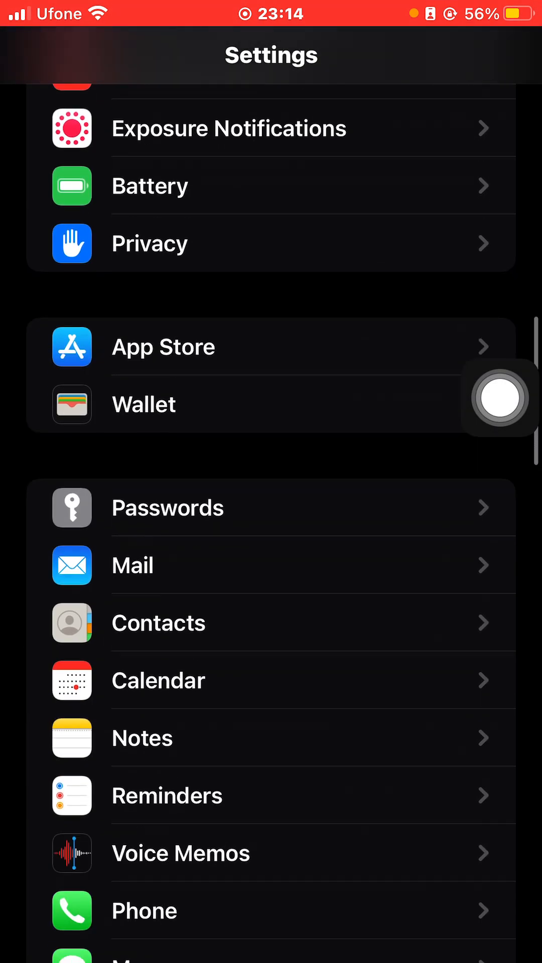
{"action": "scroll", "scroll_direction": "down", "scroll_amount": 3}
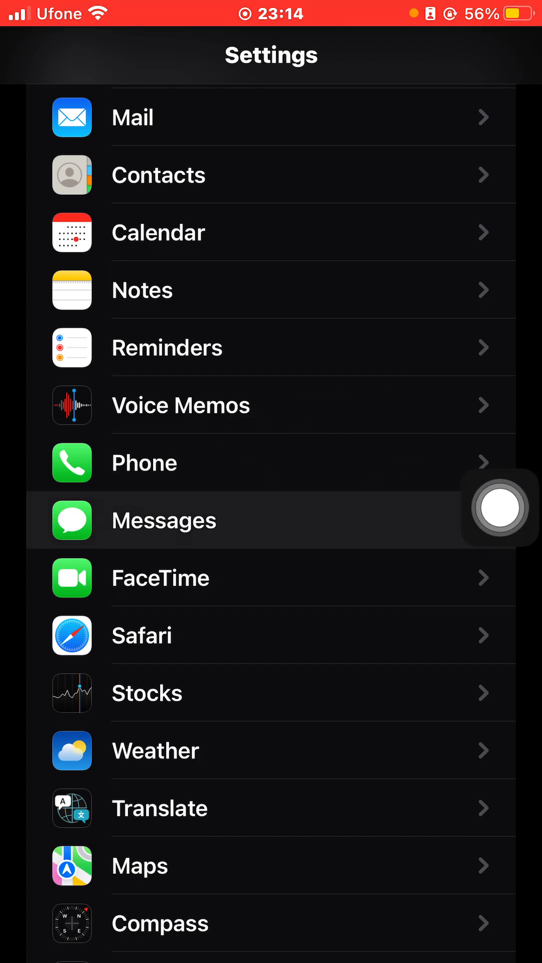
Step: Open the Messages settings page, where iMessage is on and Share Name and Photo is off
{"action": "left_click", "coordinate": [164, 519]}
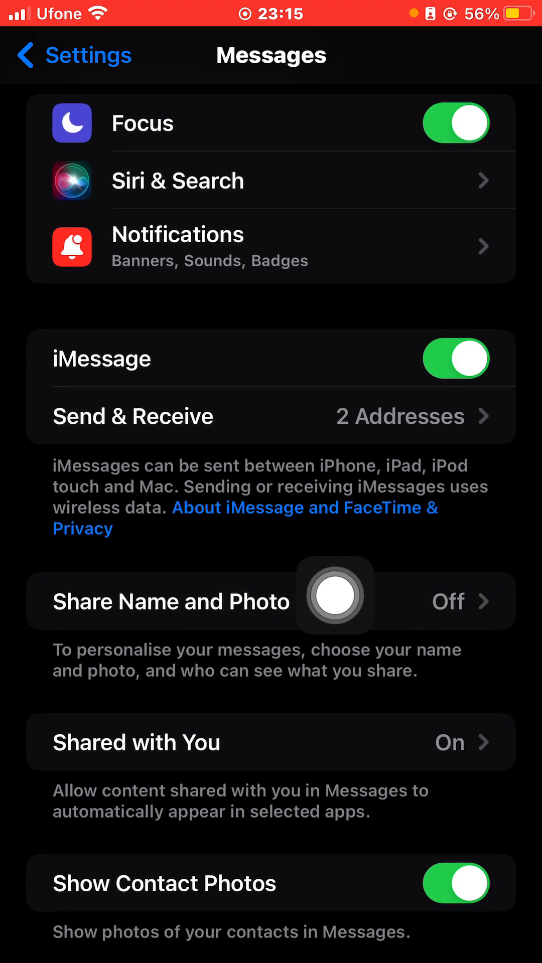
{"action": "scroll", "scroll_direction": "down", "scroll_amount": 3}
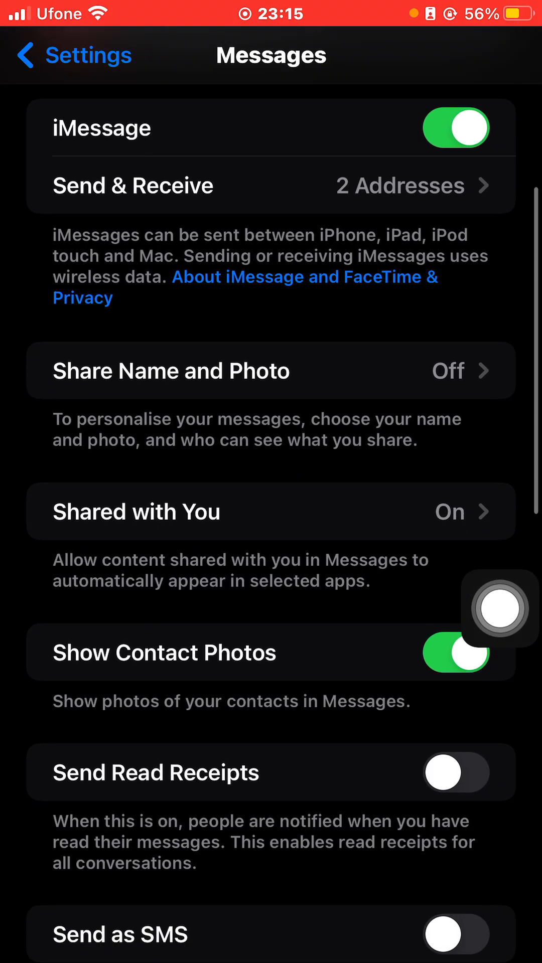
{"action": "scroll", "scroll_direction": "up", "scroll_amount": 3}
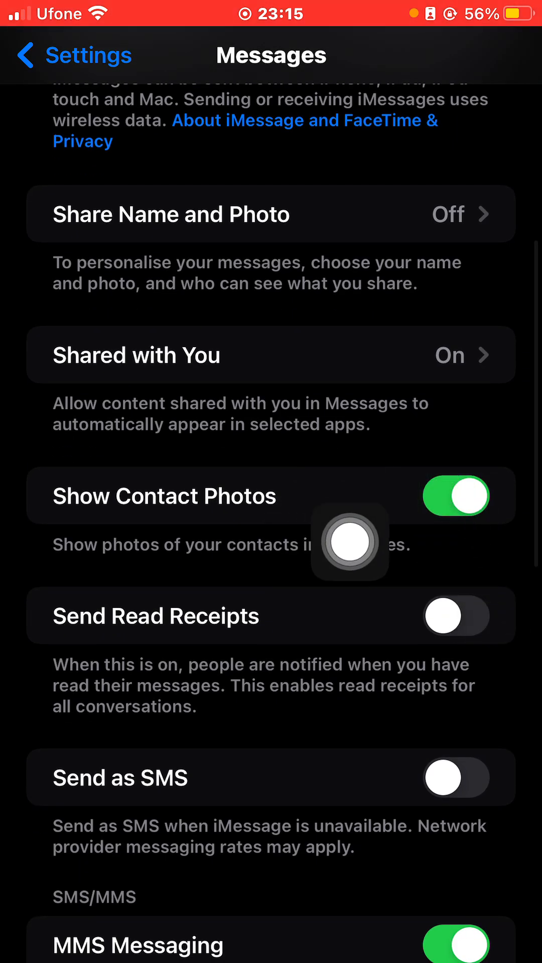
{"action": "mouse_move", "coordinate": [499, 526]}
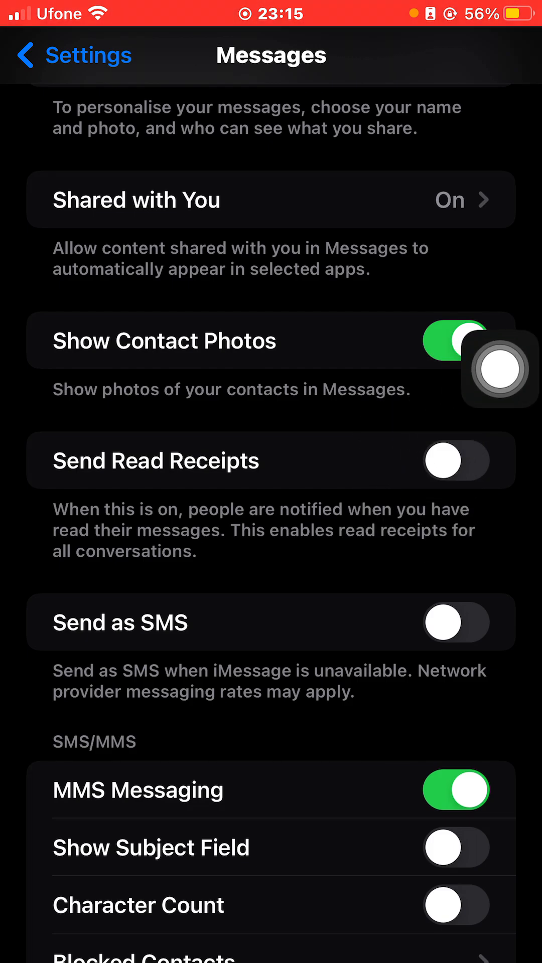
{"action": "scroll", "scroll_direction": "down", "scroll_amount": 3}
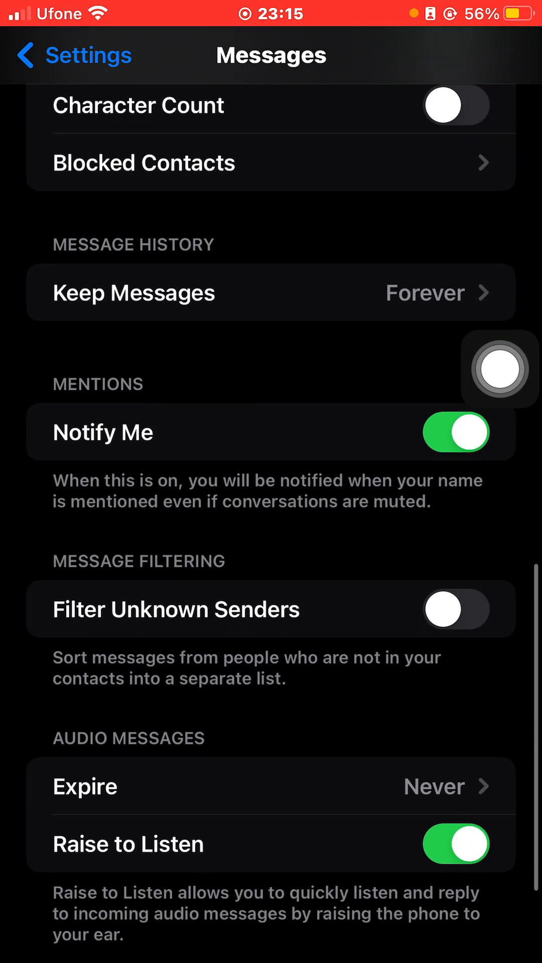
{"action": "scroll", "scroll_direction": "up", "scroll_amount": 3}
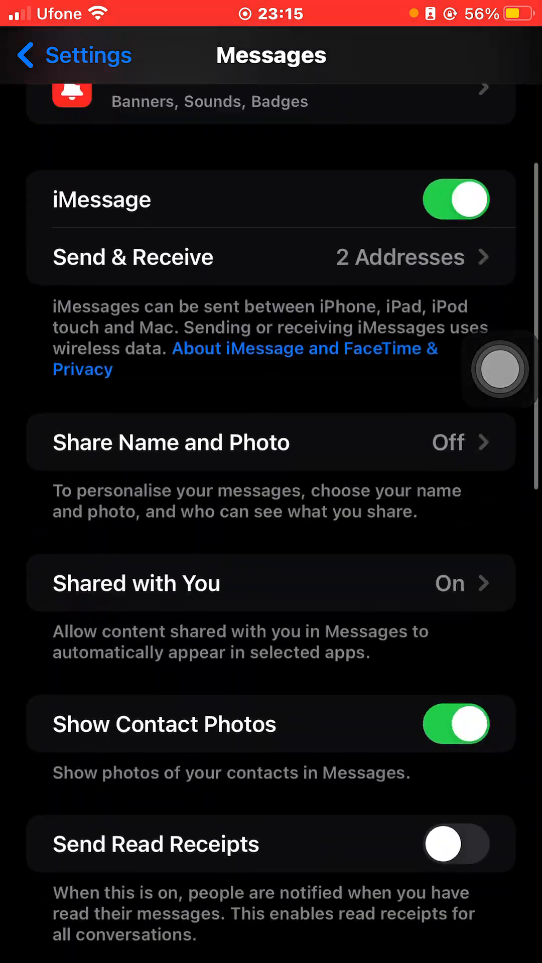
{"action": "scroll", "scroll_direction": "down", "scroll_amount": 3}
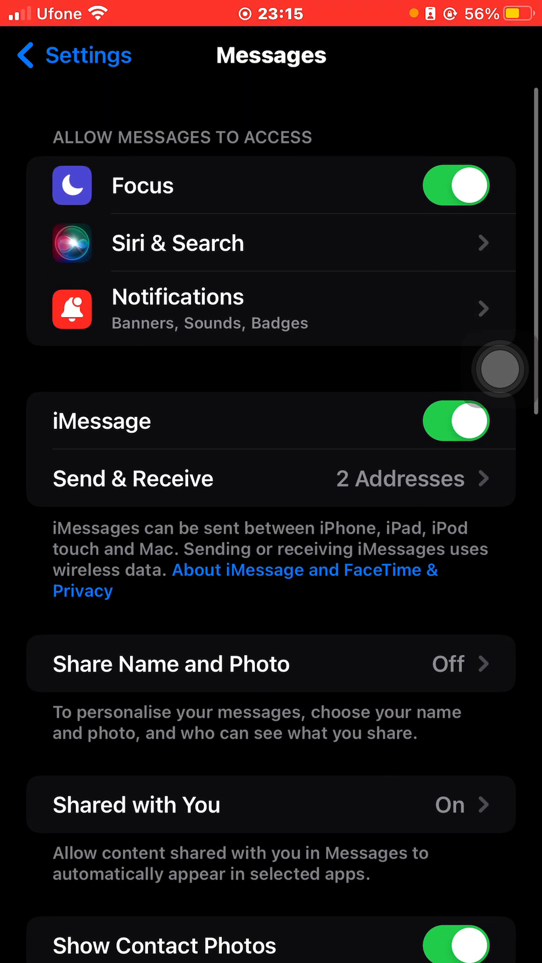